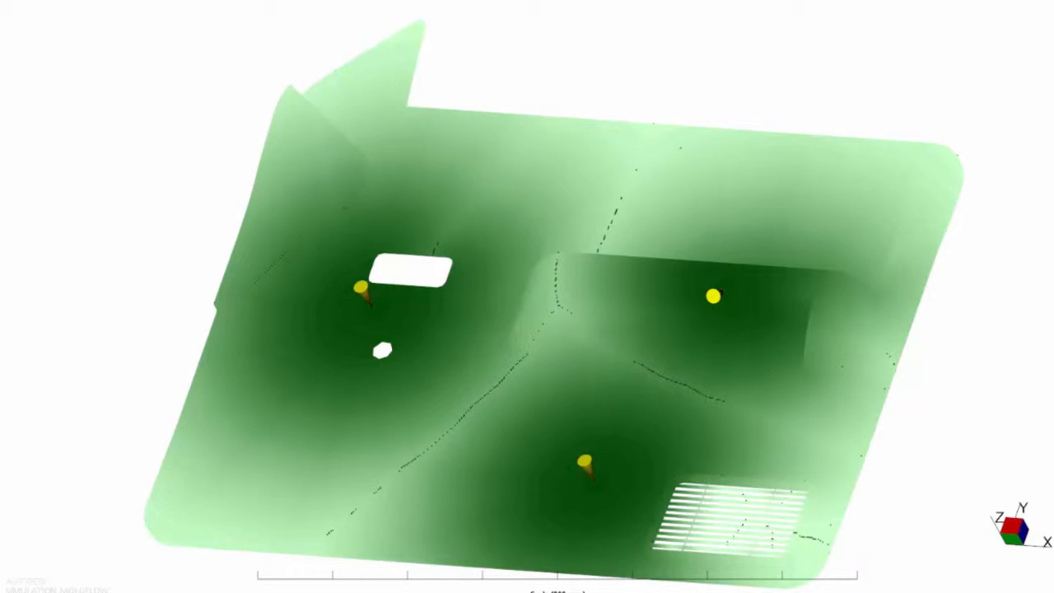
pyautogui.click(587, 463)
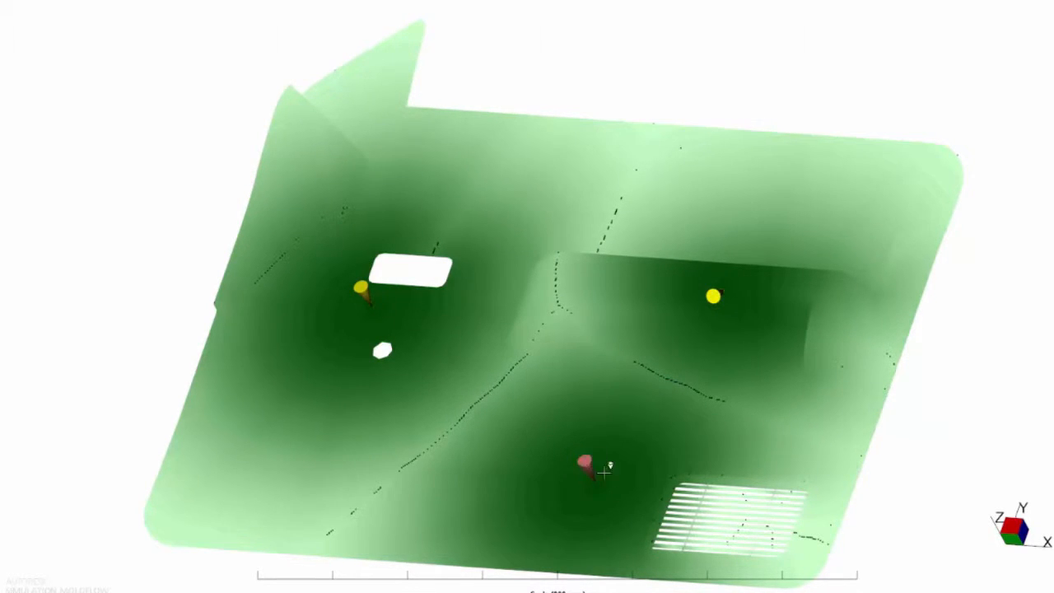